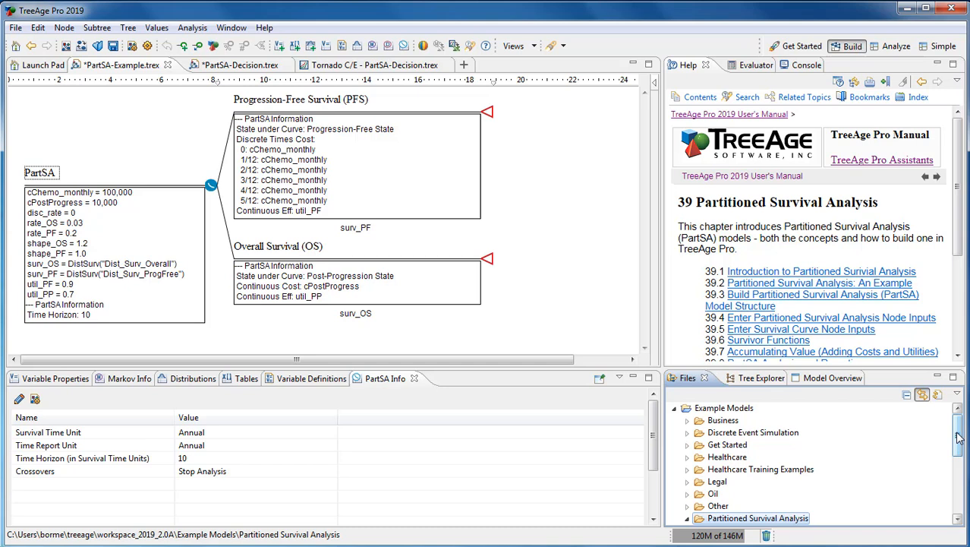
Review the PFS node's partitioned survival details and expand its discrete-time cost entries.
click(688, 518)
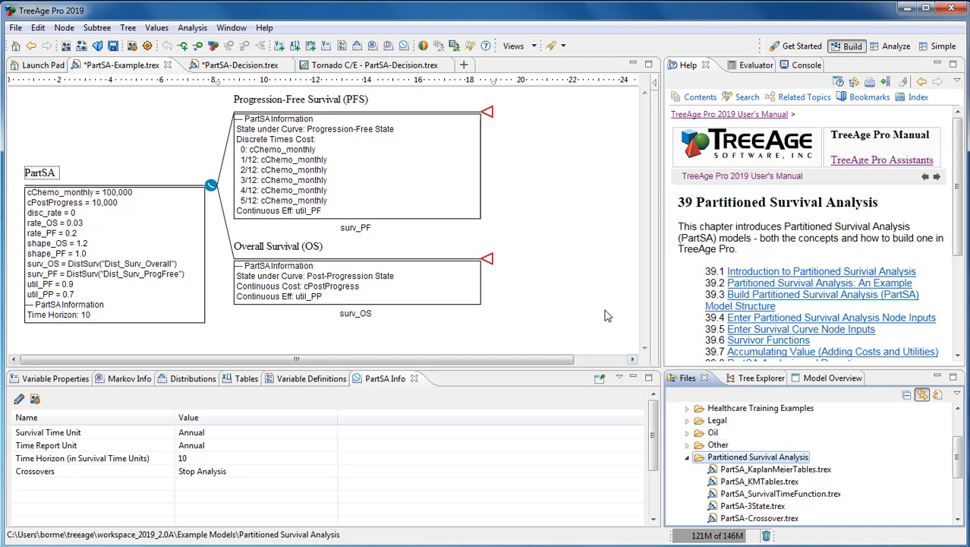
mouse_move(577, 176)
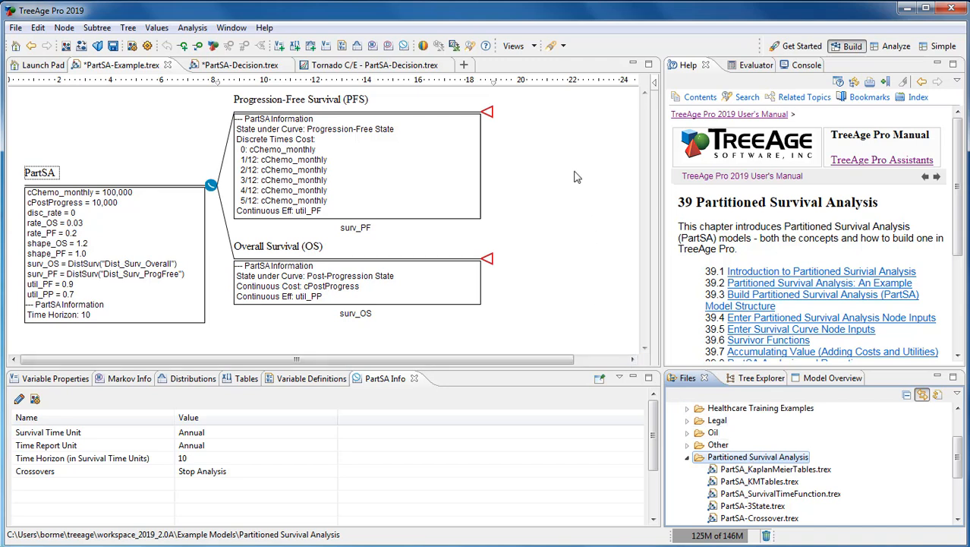
mouse_move(528, 123)
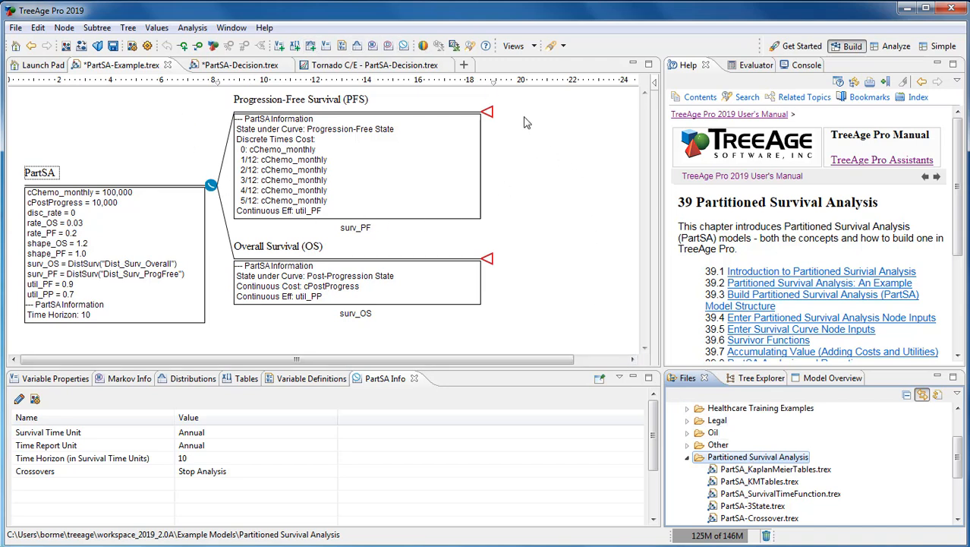
mouse_move(288, 196)
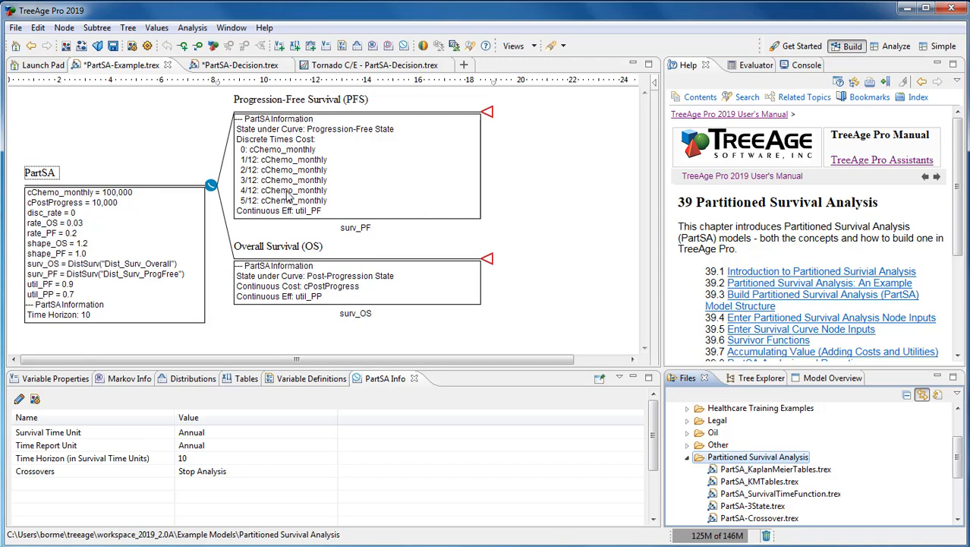
mouse_move(520, 230)
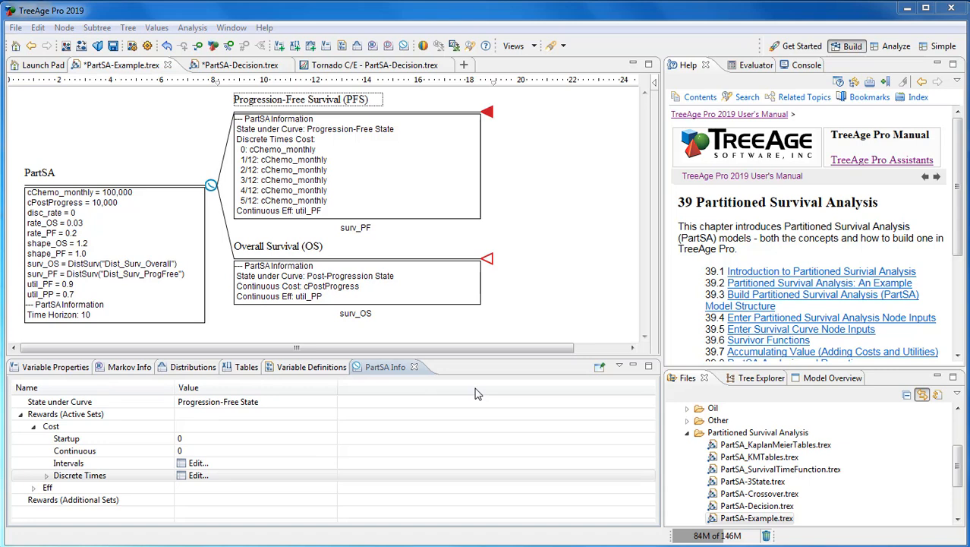
mouse_move(488, 114)
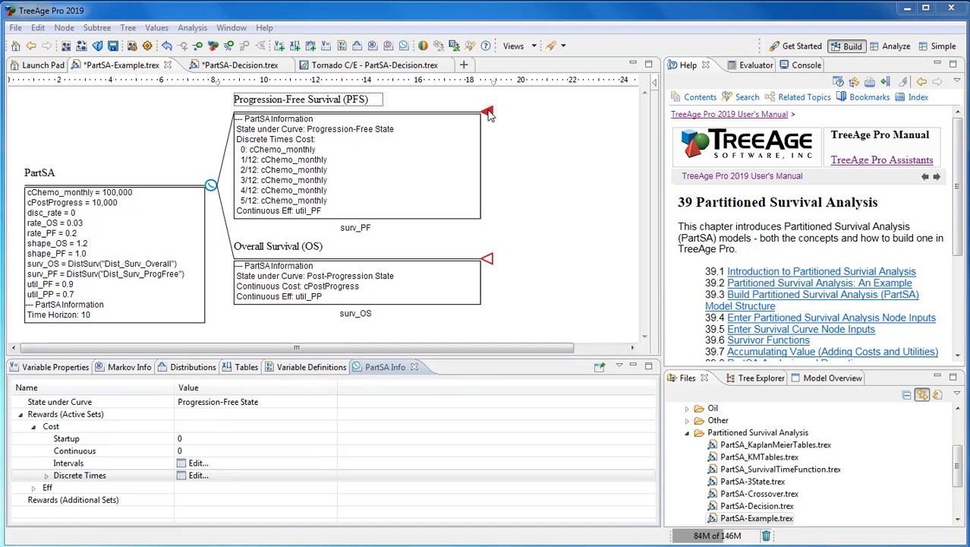
mouse_move(410, 220)
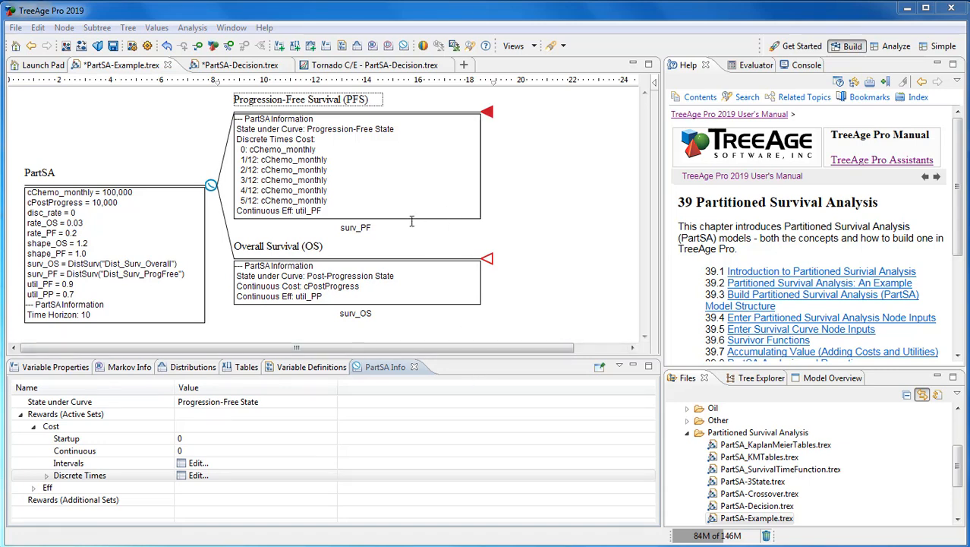
mouse_move(404, 177)
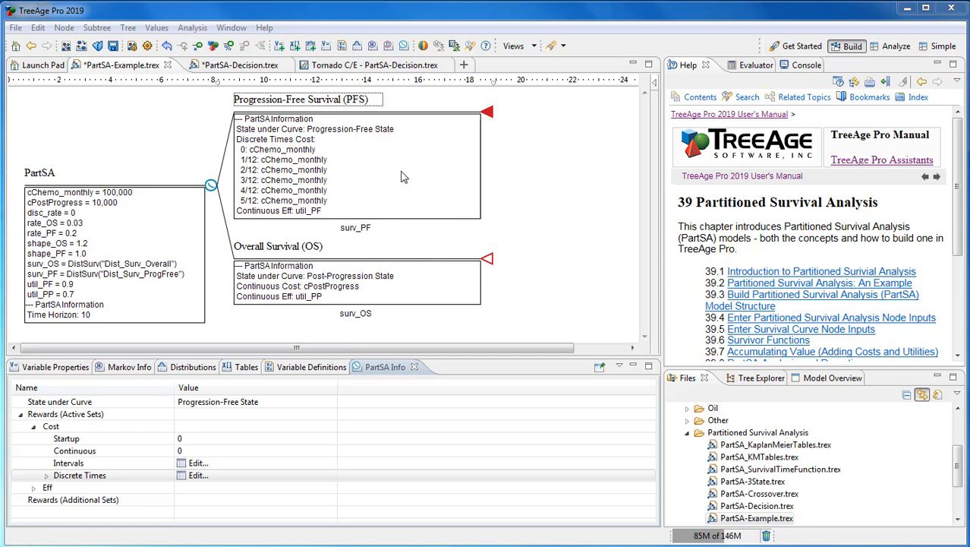
mouse_move(446, 242)
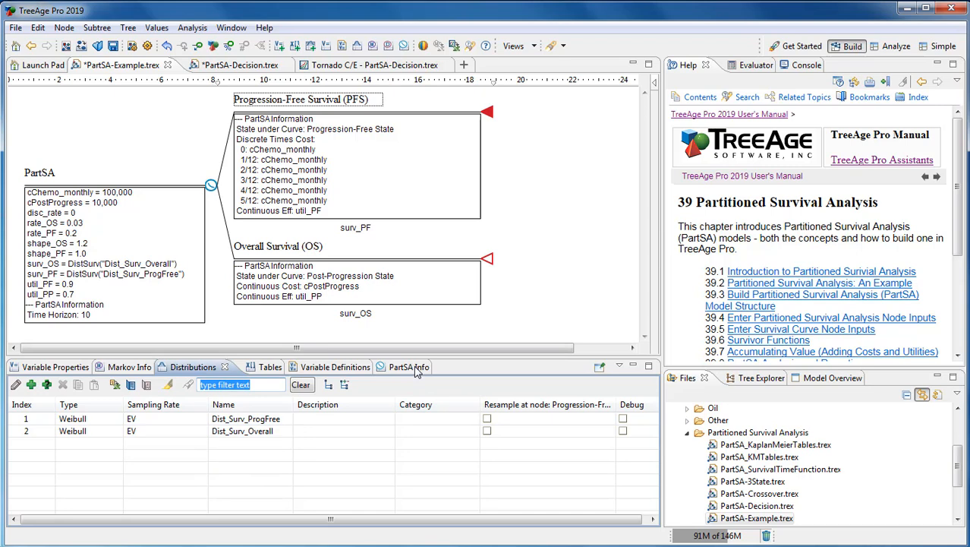
click(408, 367)
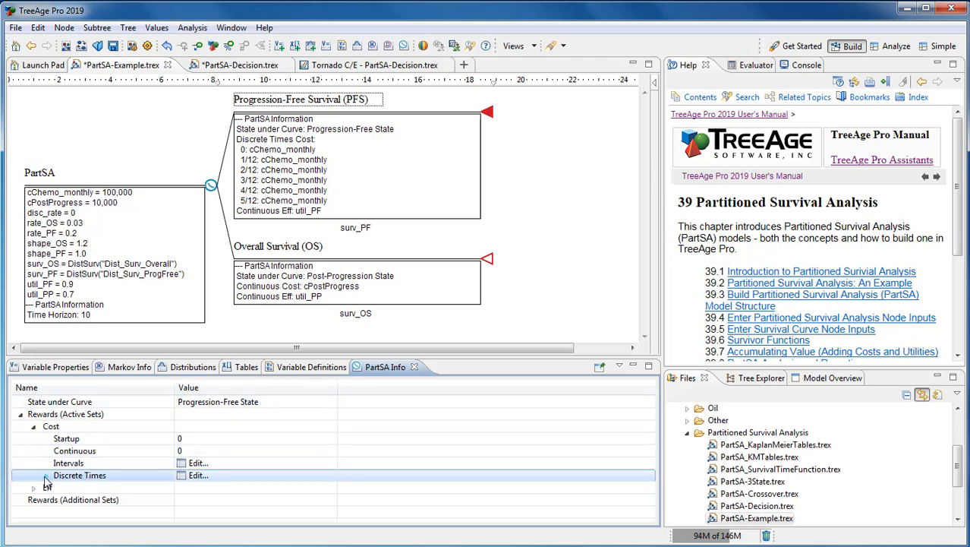
click(35, 474)
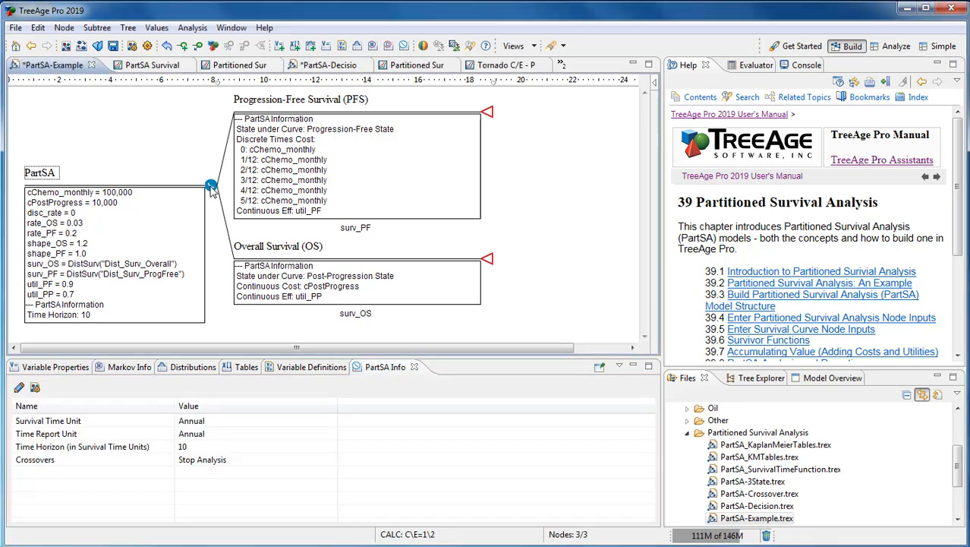
View the PartSA State Report, then scroll through the yearly Time Report rows.
click(192, 27)
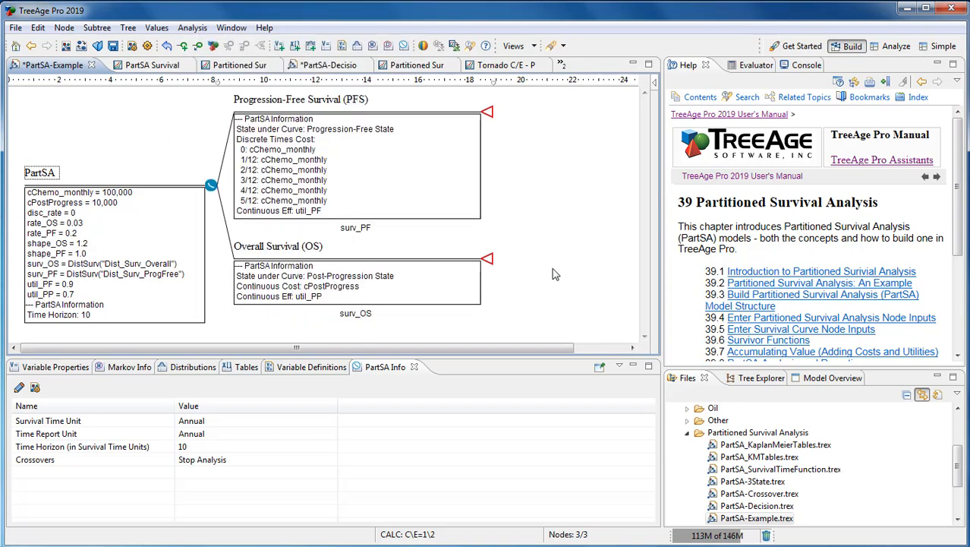
click(142, 64)
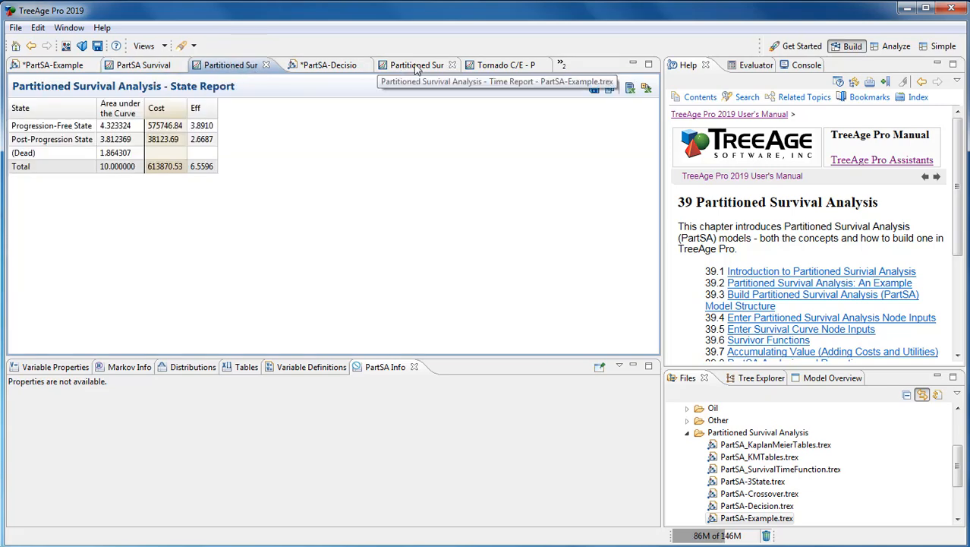
click(410, 65)
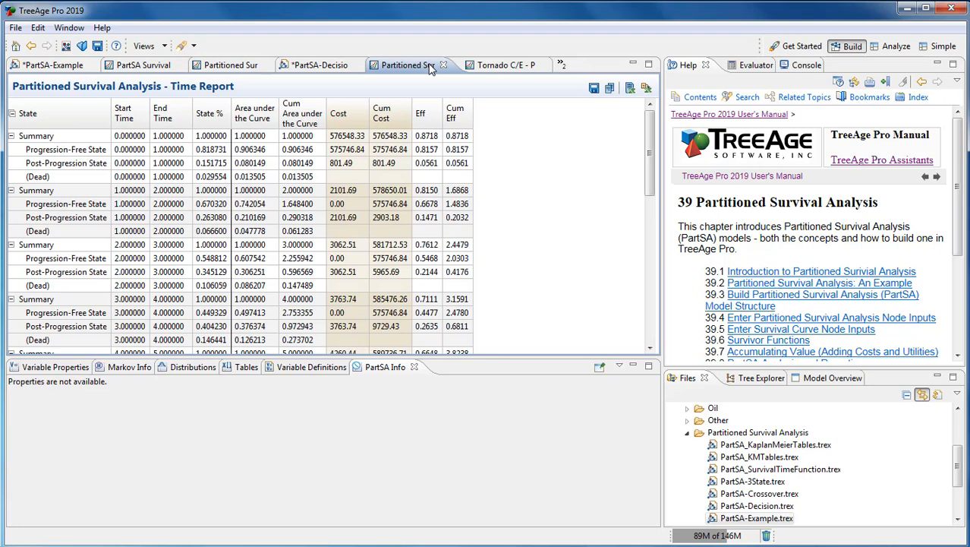
scroll(down, 3)
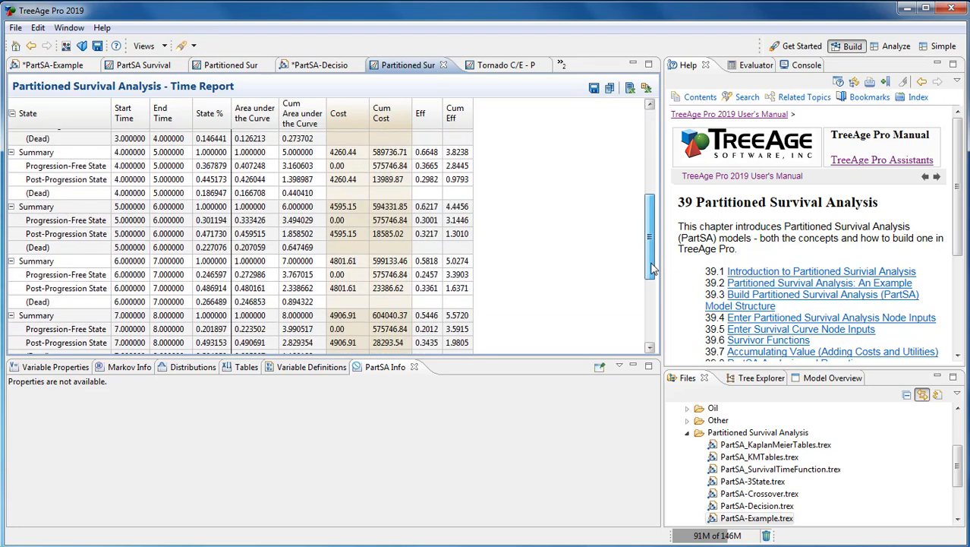
scroll(down, 3)
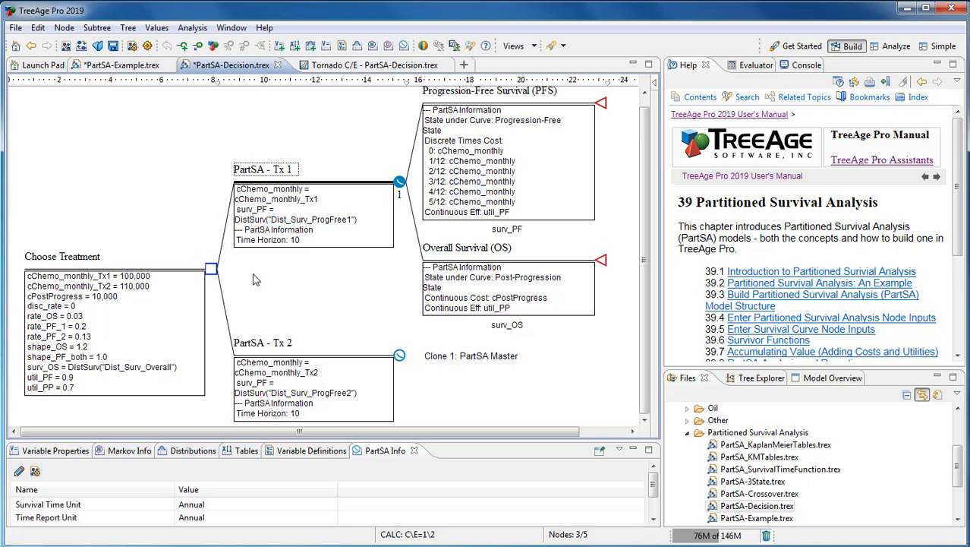
Run cost-effectiveness analysis on the Choose Treatment node comparing PartSA - Tx 1 and Tx 2.
click(211, 270)
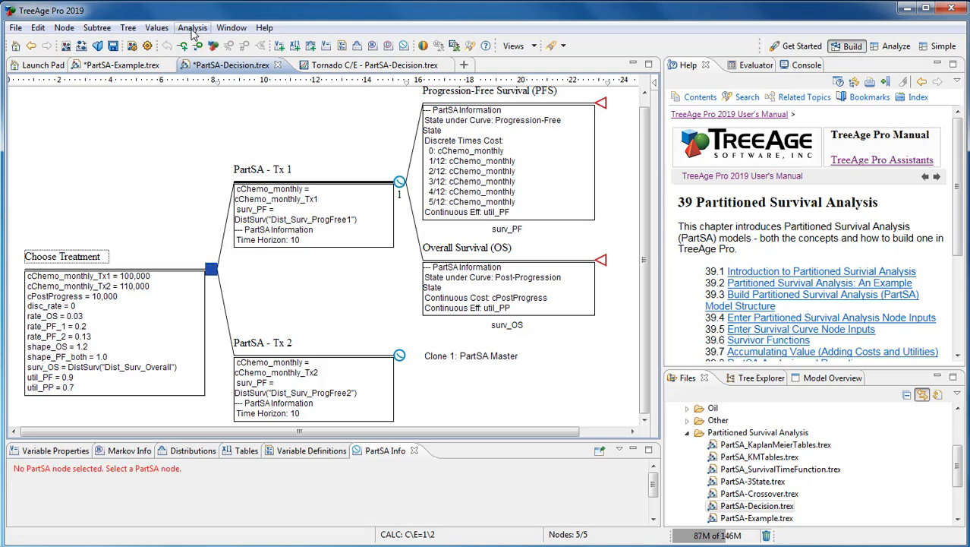
click(192, 27)
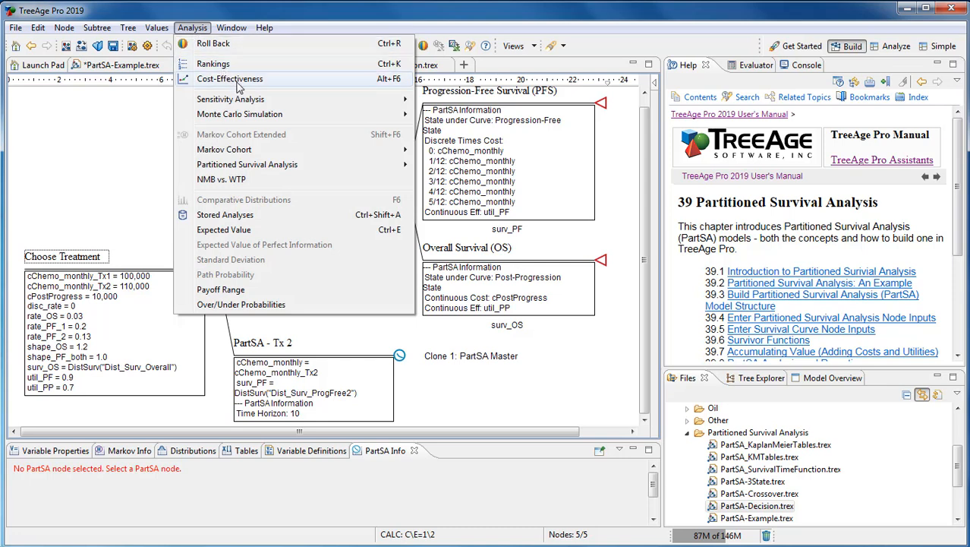
click(230, 79)
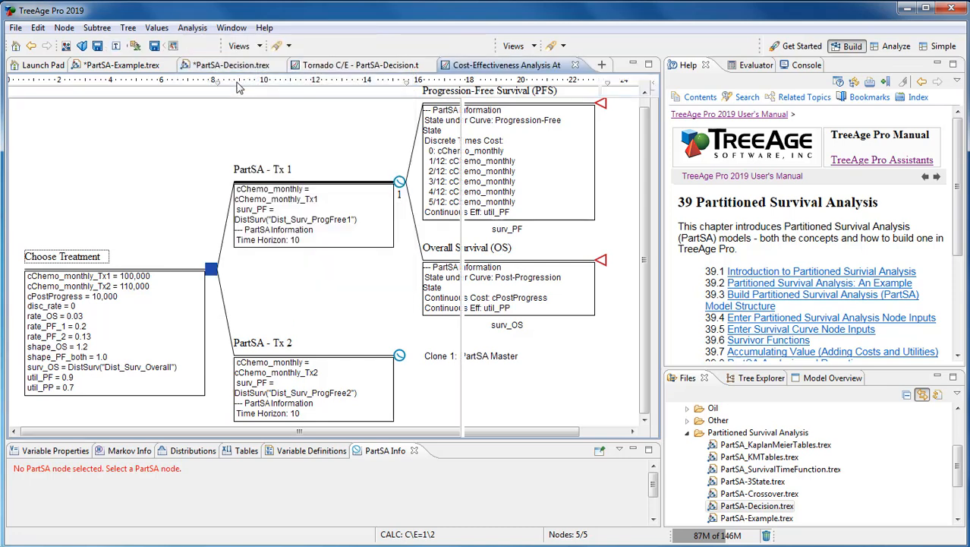
click(505, 65)
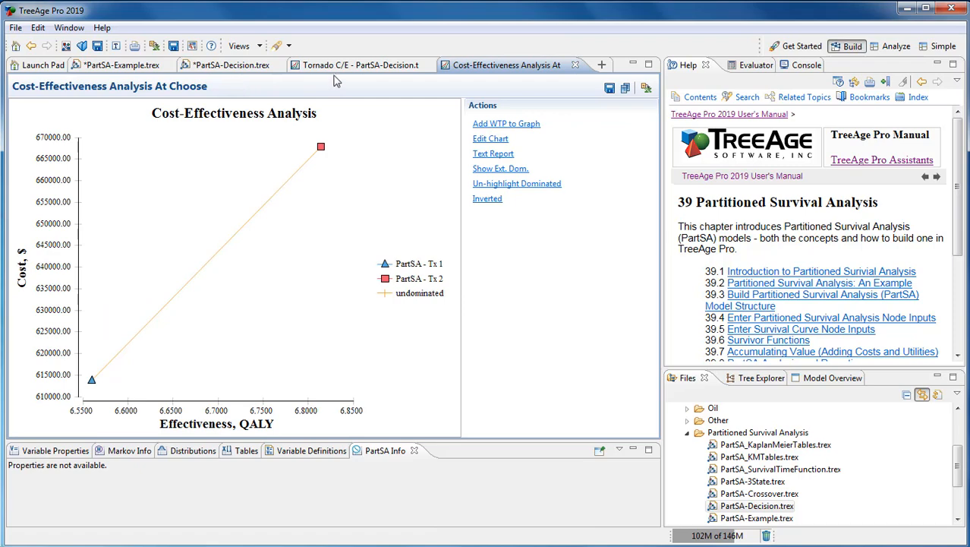
Start a tornado diagram sensitivity analysis on the treatment decision.
click(192, 27)
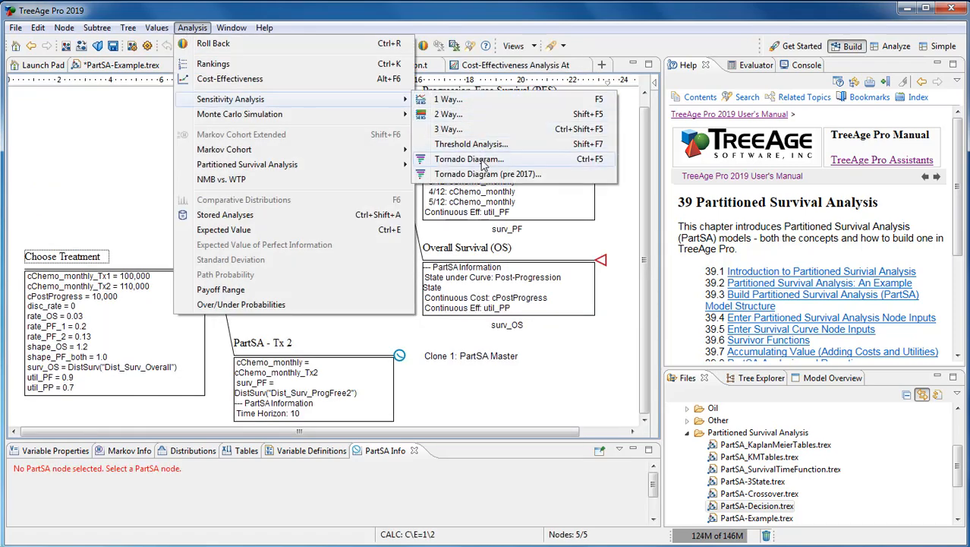
click(468, 158)
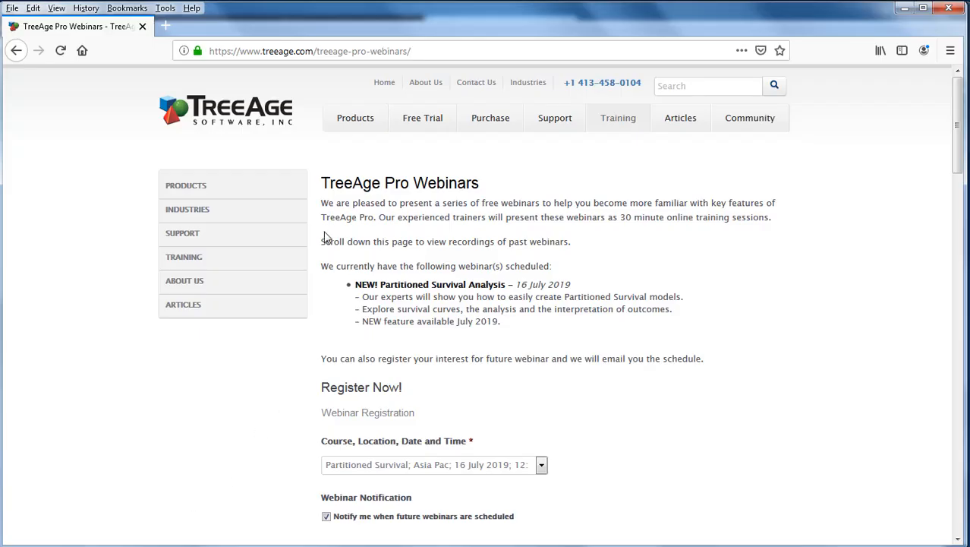
mouse_move(423, 231)
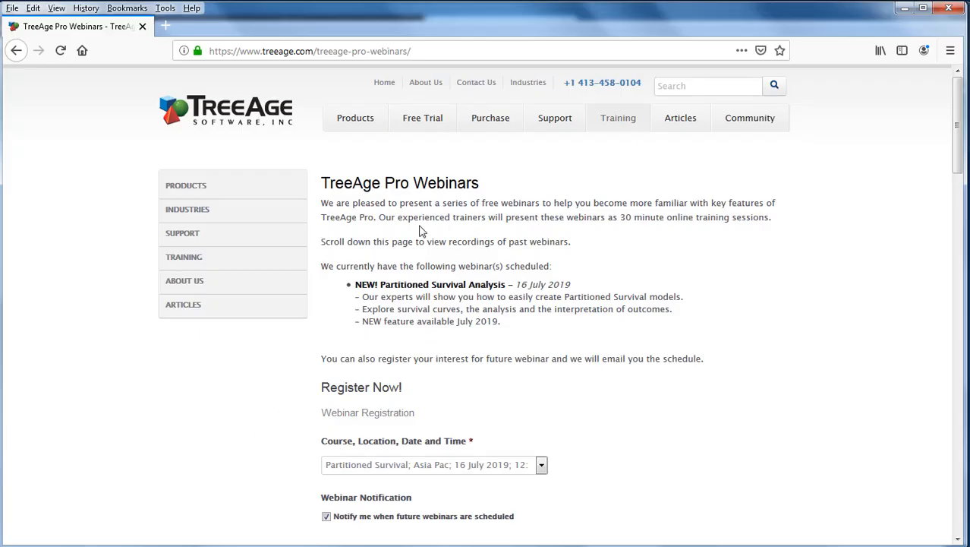
mouse_move(545, 328)
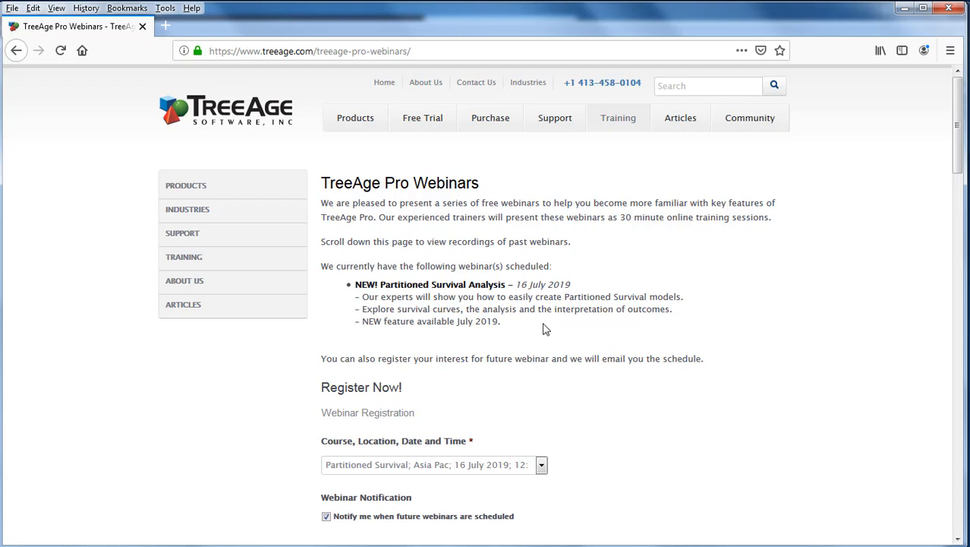